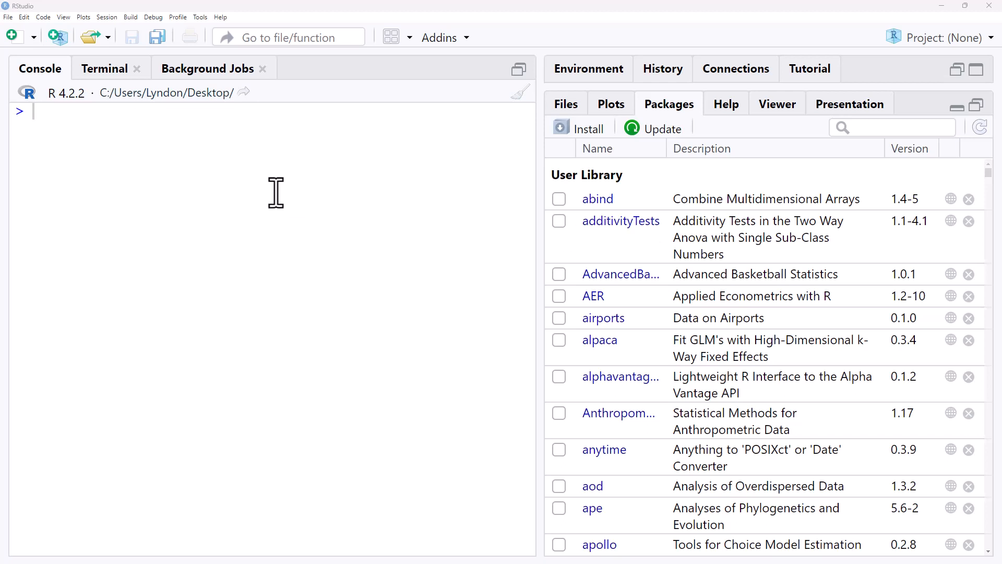
mouse_move(324, 208)
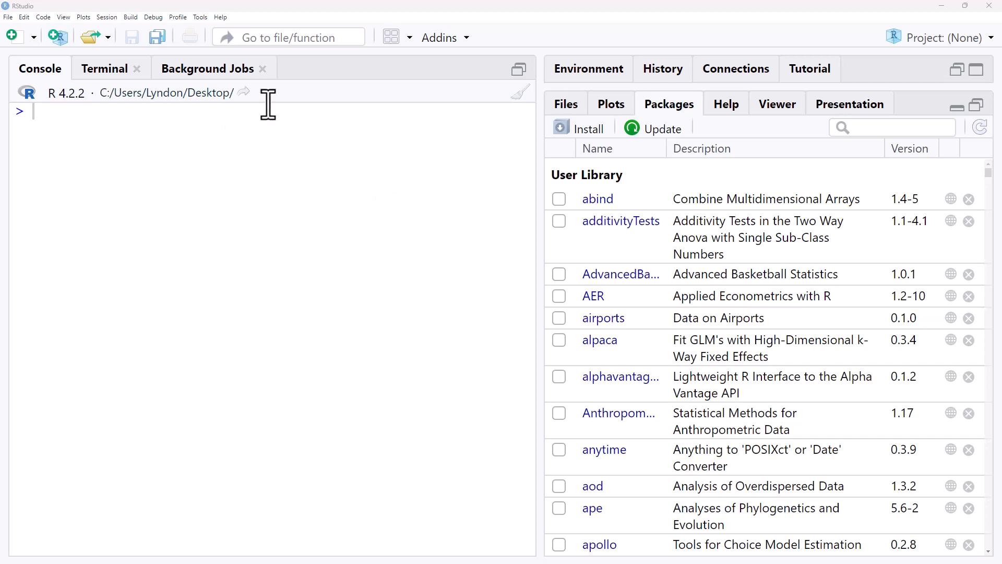
mouse_move(671, 118)
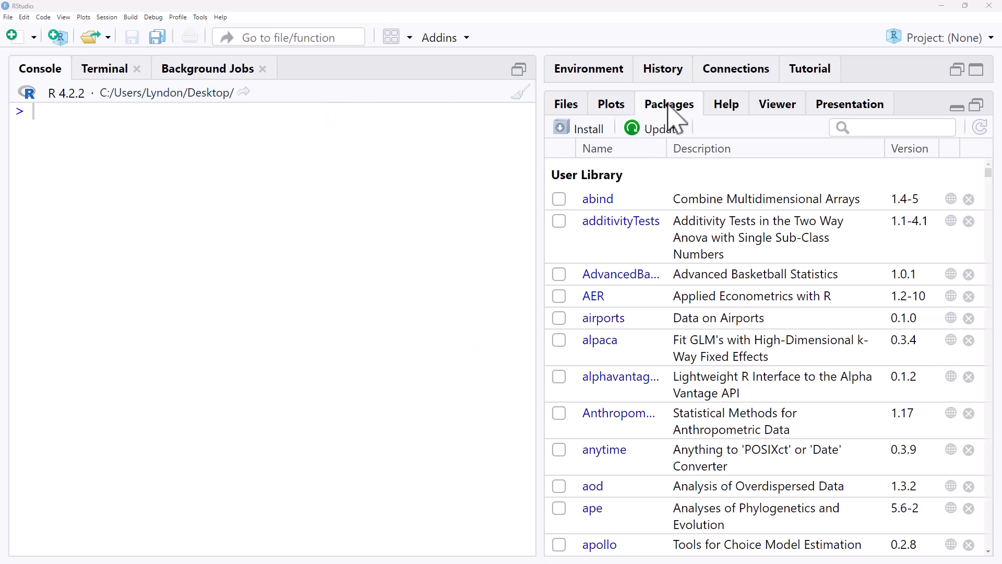
Step: Install the abc package from CRAN through the Install Packages dialog
left_click(578, 128)
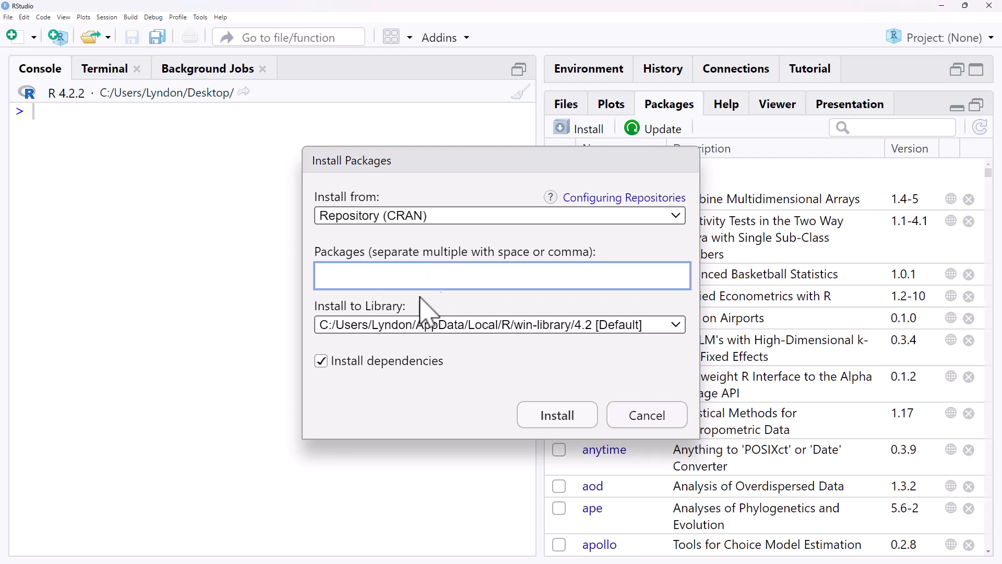
mouse_move(490, 274)
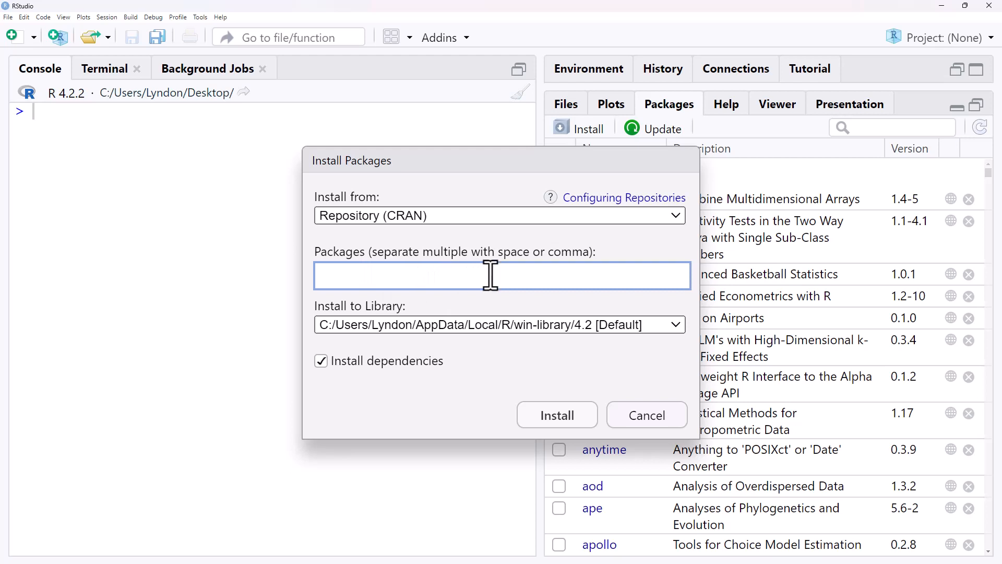
type("a")
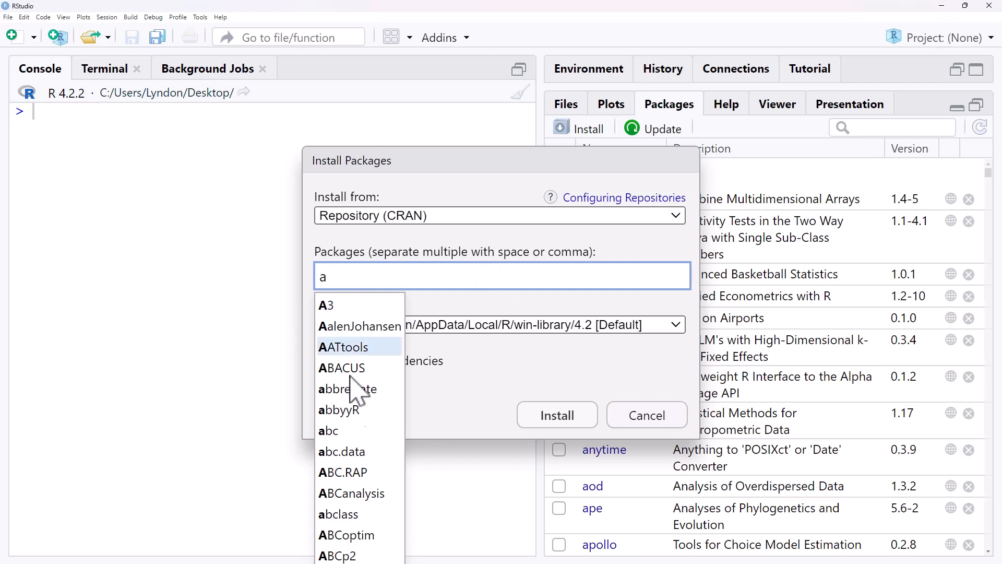
type("bc")
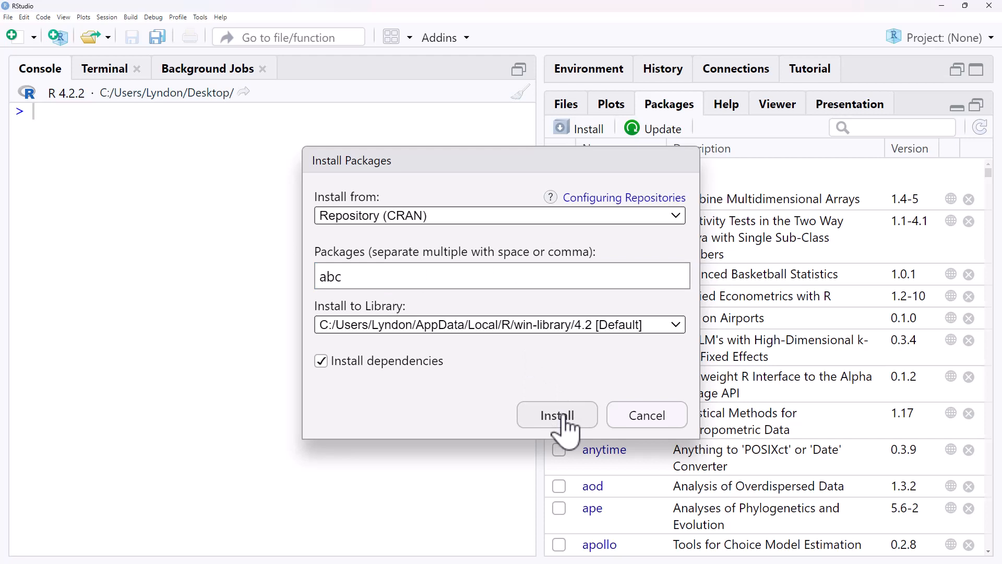
left_click(556, 414)
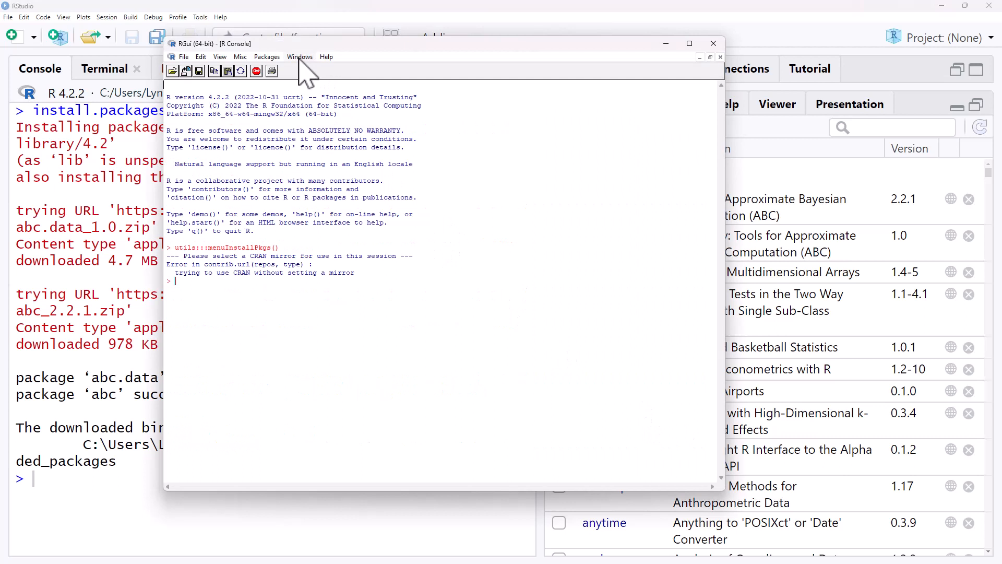
mouse_move(283, 99)
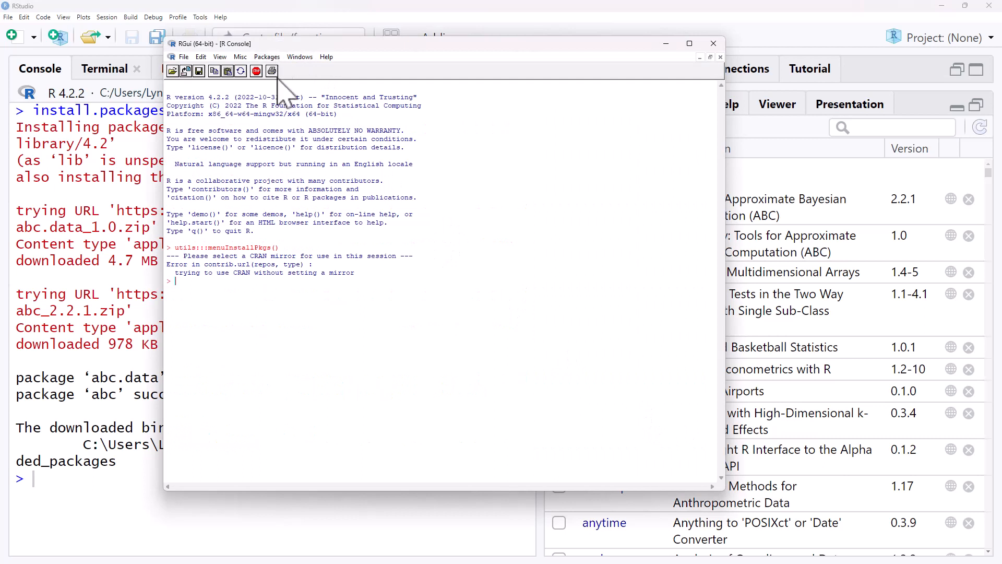
left_click(268, 57)
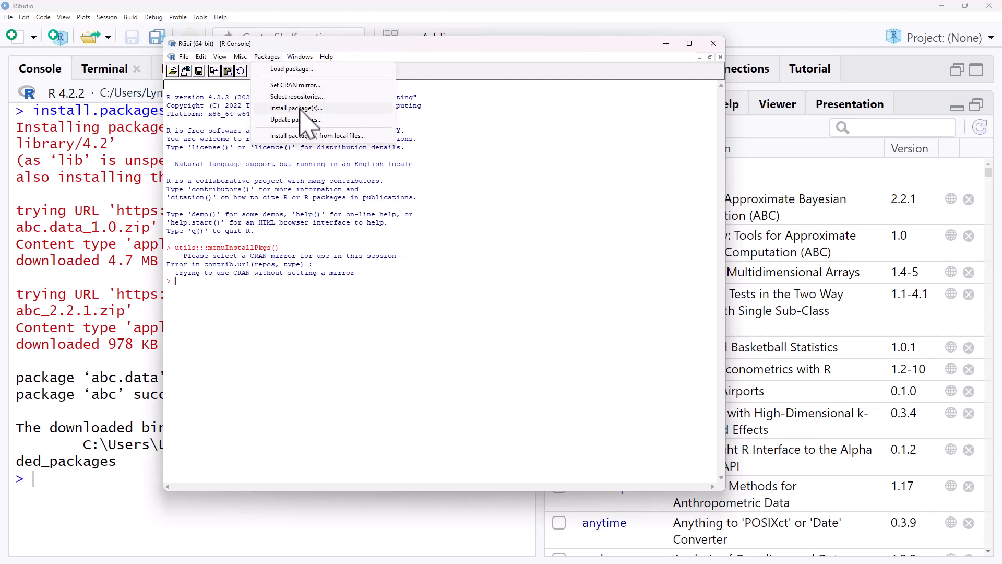
mouse_move(326, 127)
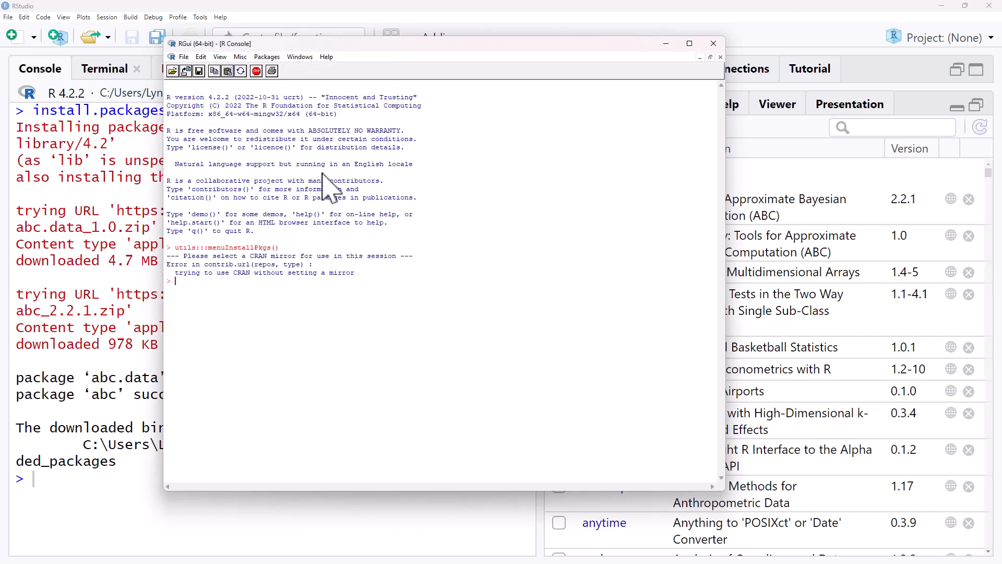
mouse_move(445, 153)
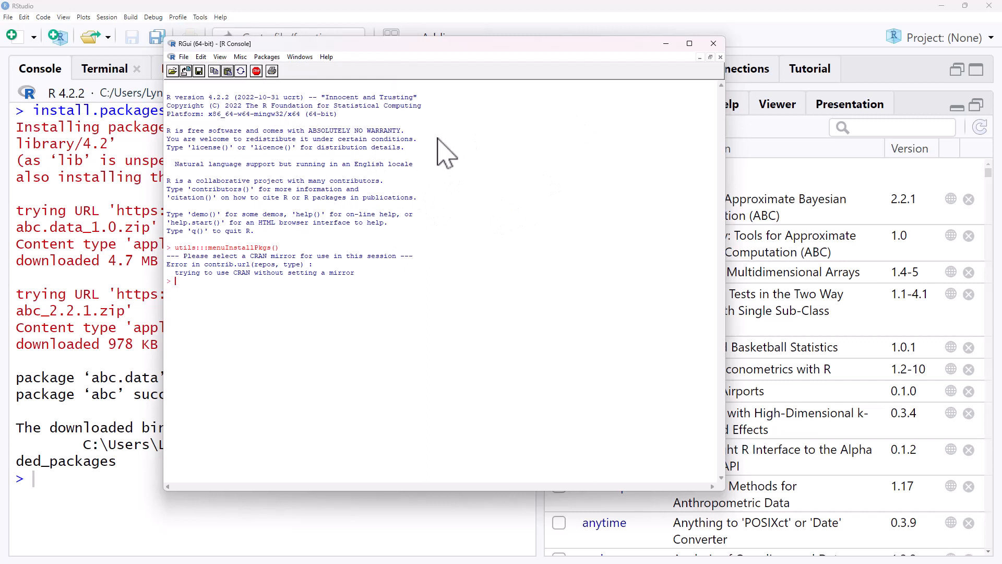
mouse_move(497, 127)
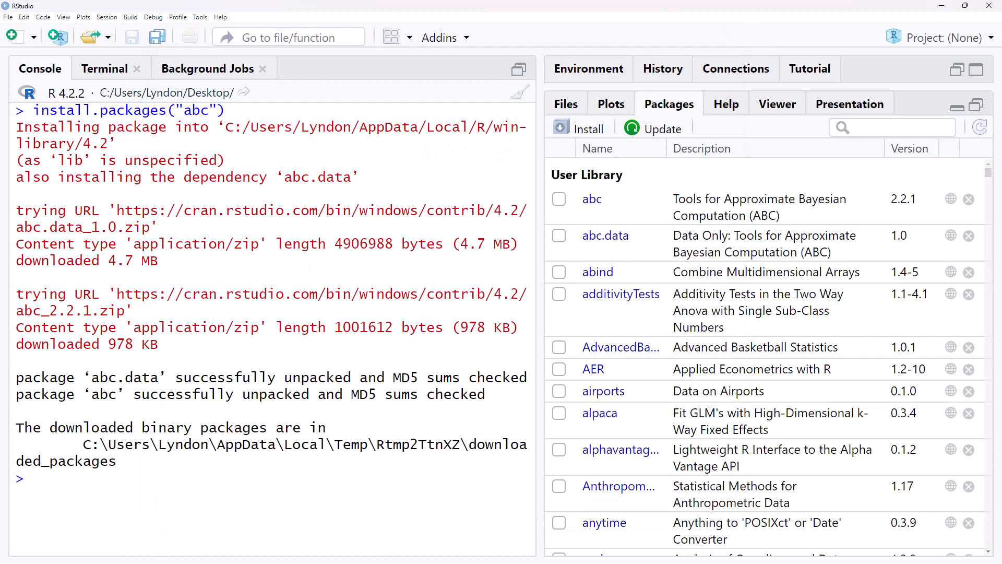
mouse_move(195, 309)
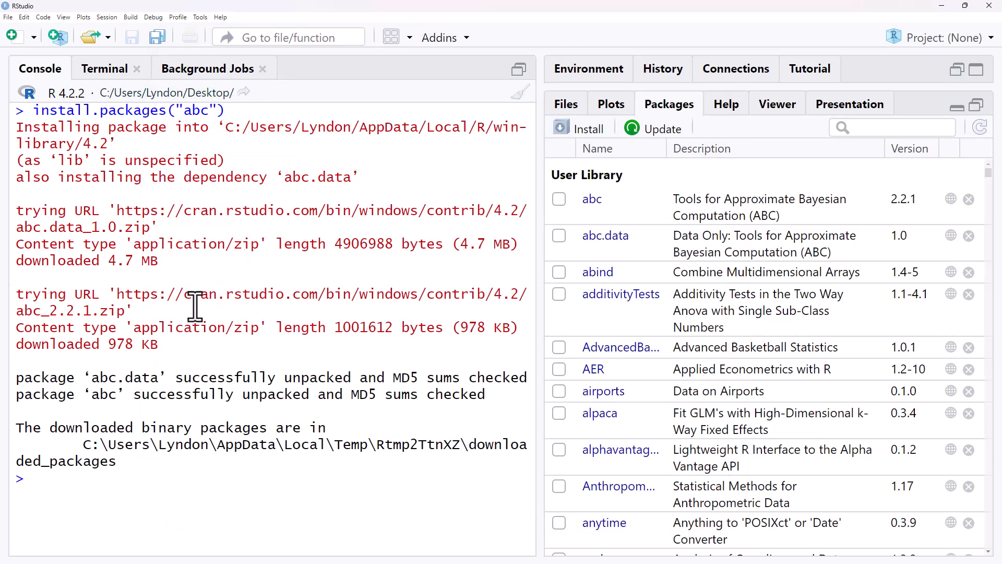
mouse_move(319, 284)
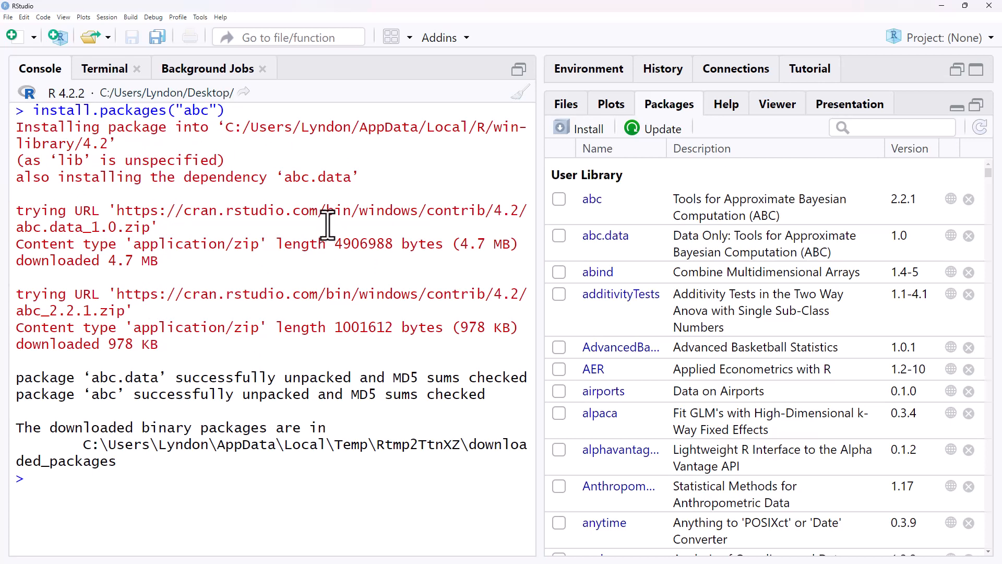
mouse_move(687, 124)
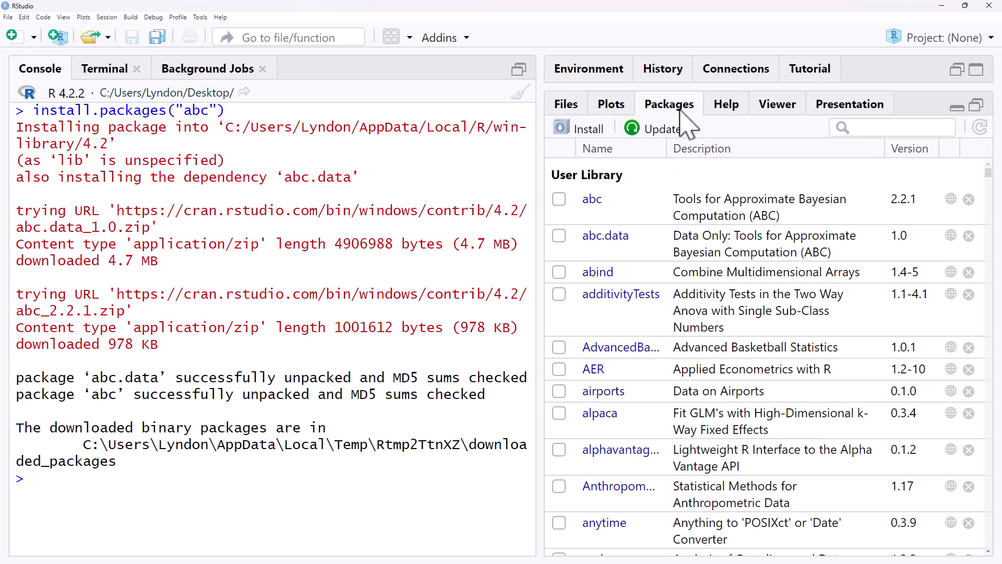
mouse_move(233, 226)
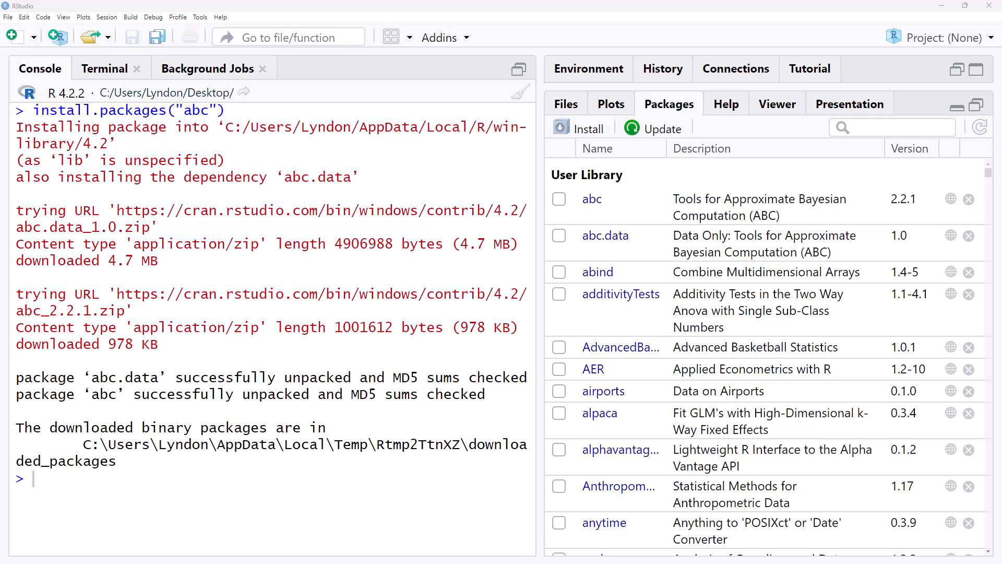
mouse_move(716, 258)
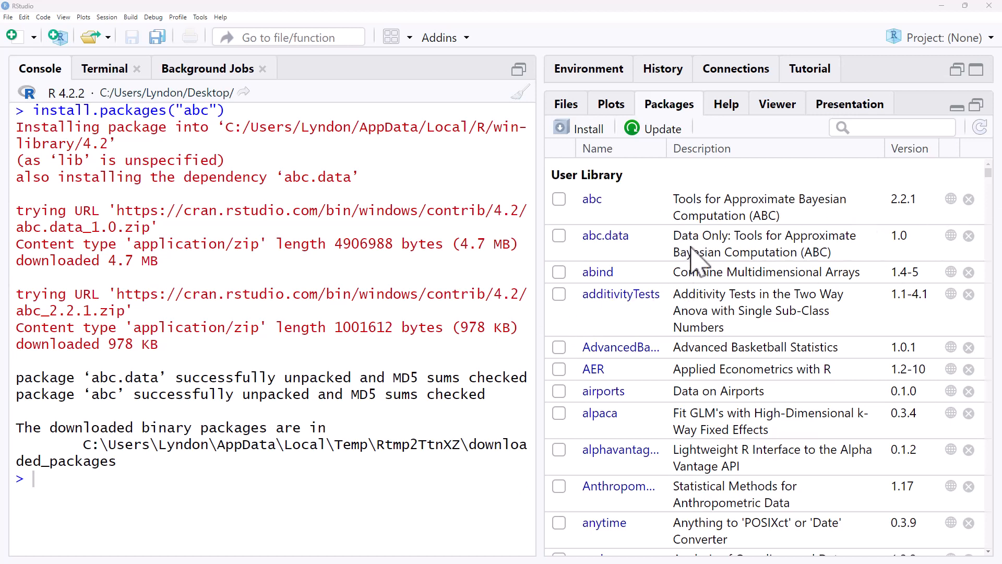
mouse_move(778, 252)
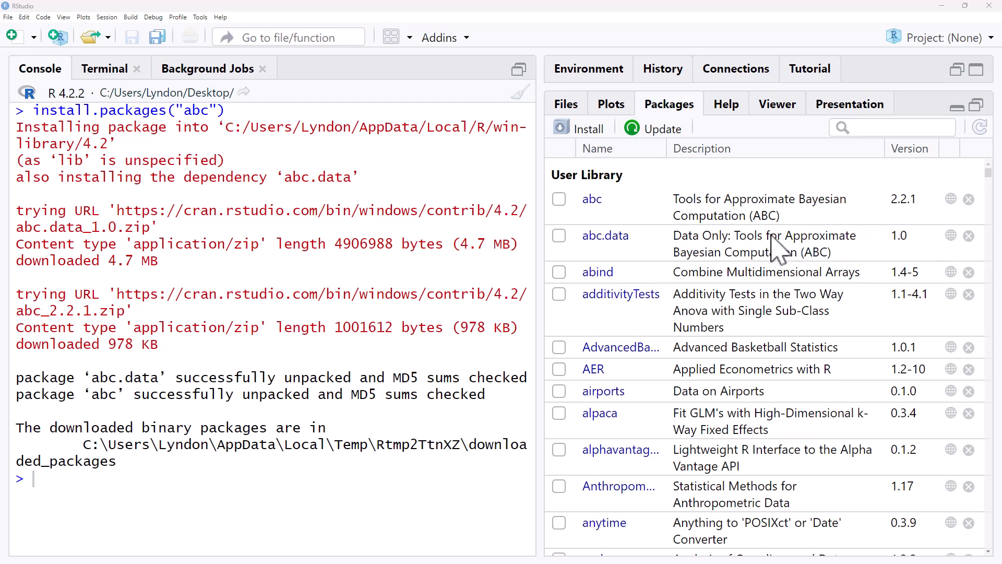
mouse_move(818, 246)
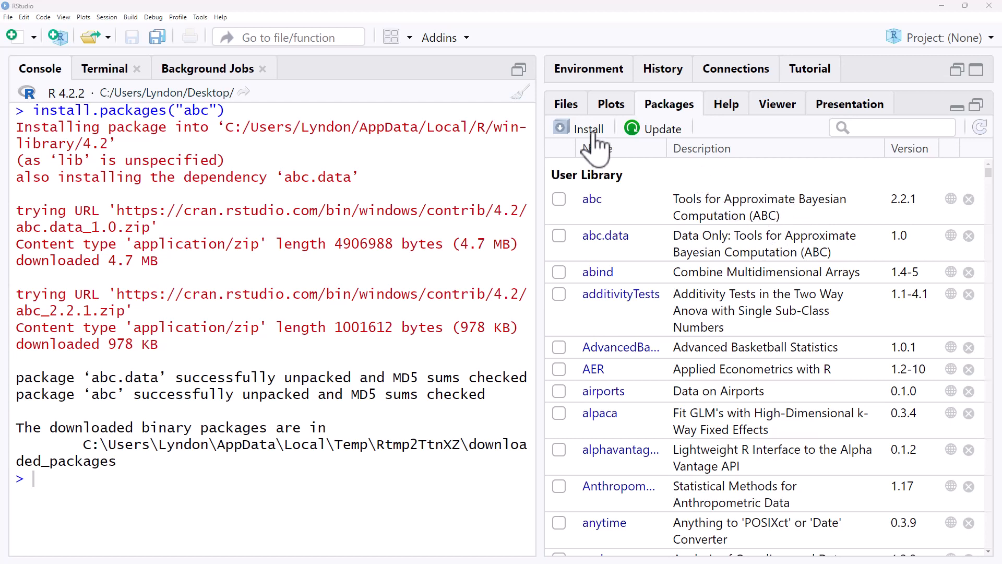
Step: Install devtools from CRAN, choosing it from the 'dev' suggestions
left_click(577, 128)
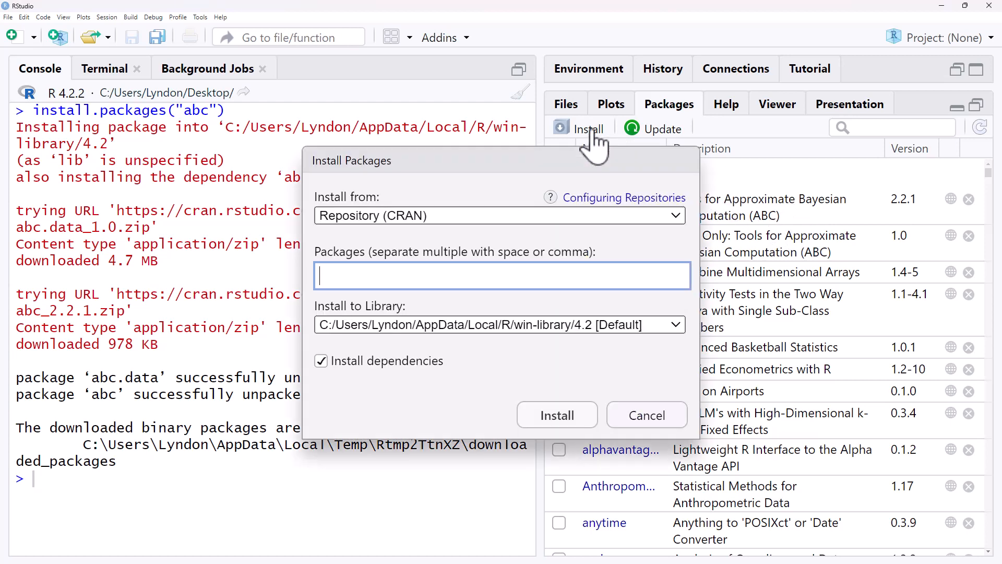
type("dev")
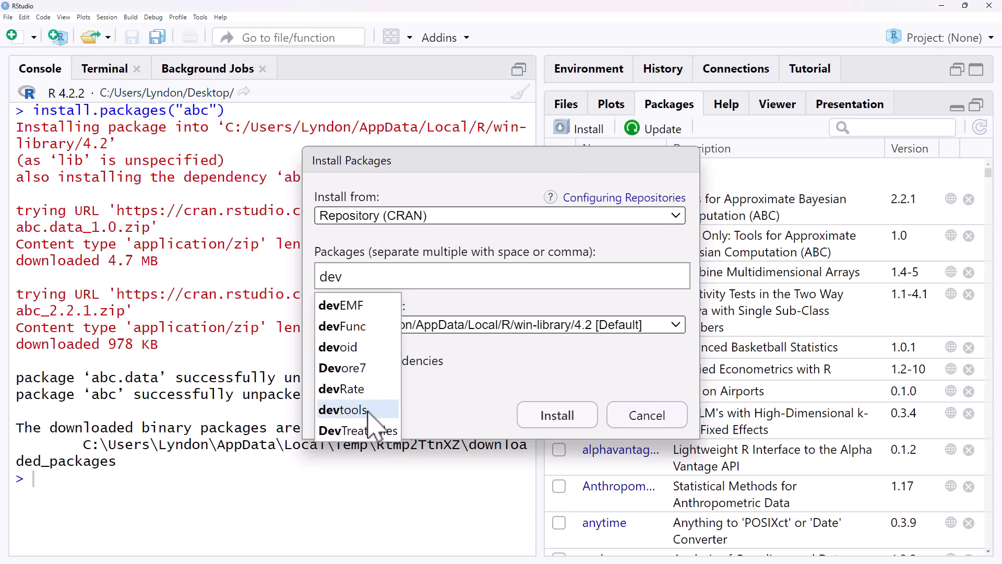
left_click(343, 409)
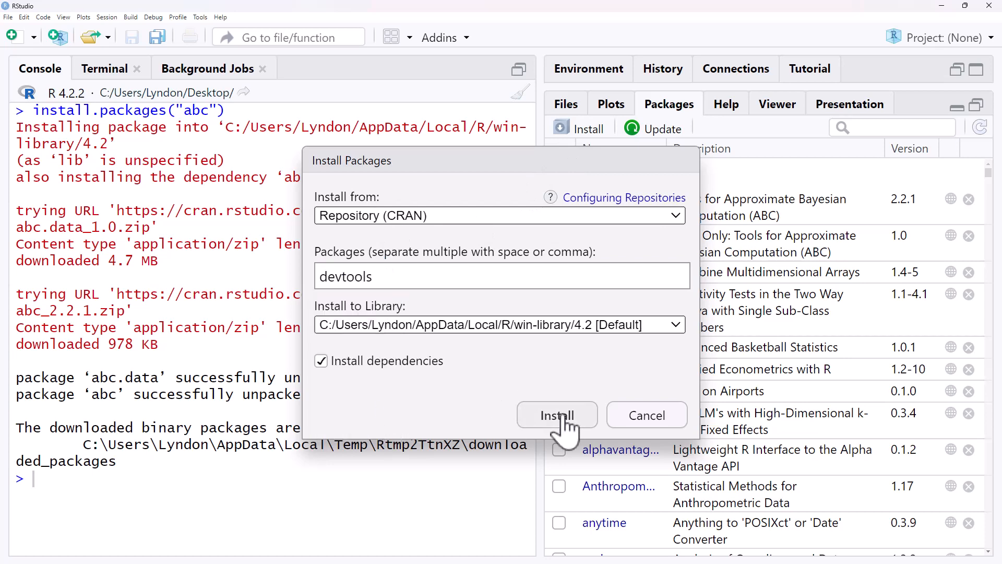
left_click(557, 414)
type("devtools::install_github(\"MichelNivard/gptstudio\")")
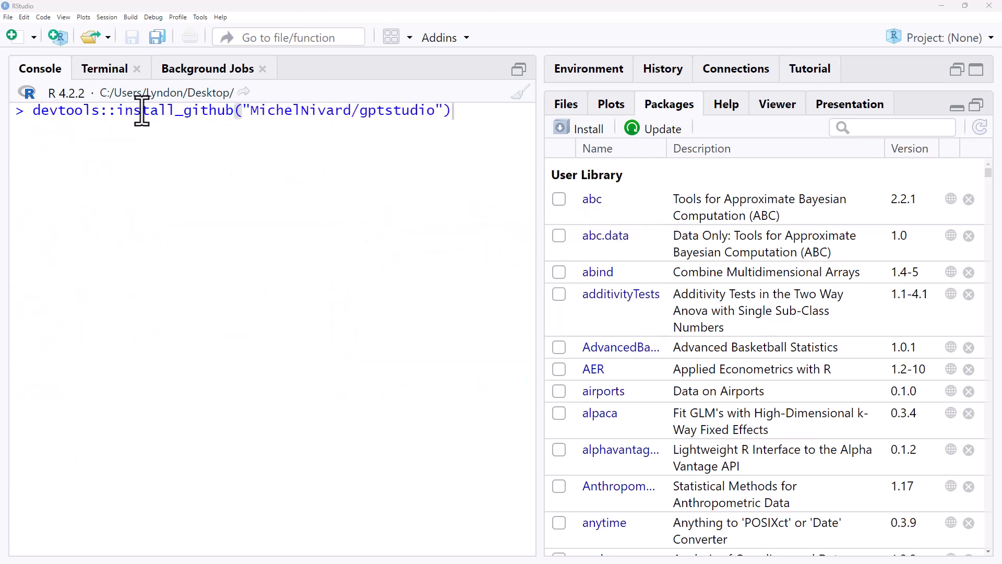
mouse_move(124, 110)
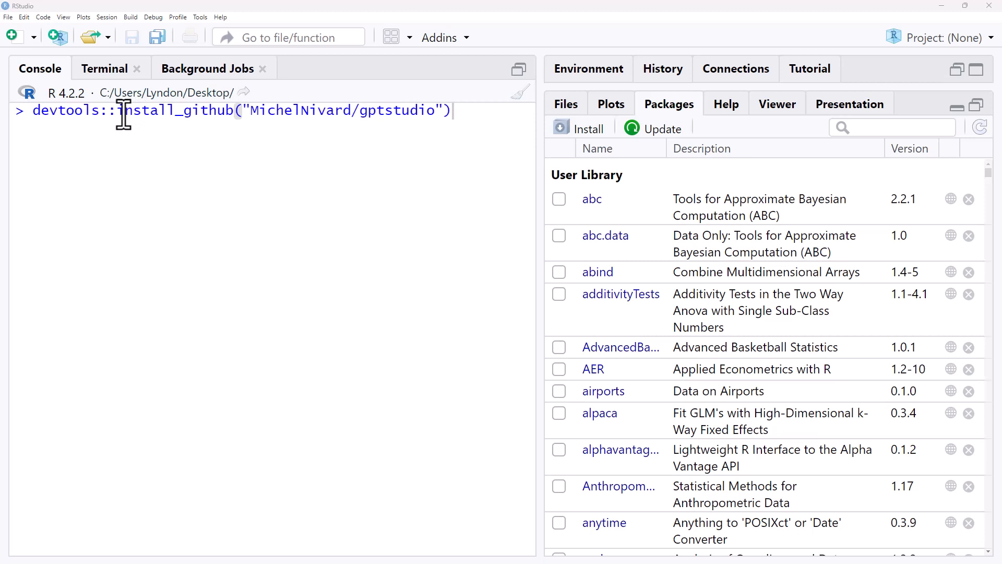
Step: Highlight install_github and the MichelNivard account in the gptstudio install command
double_click(179, 110)
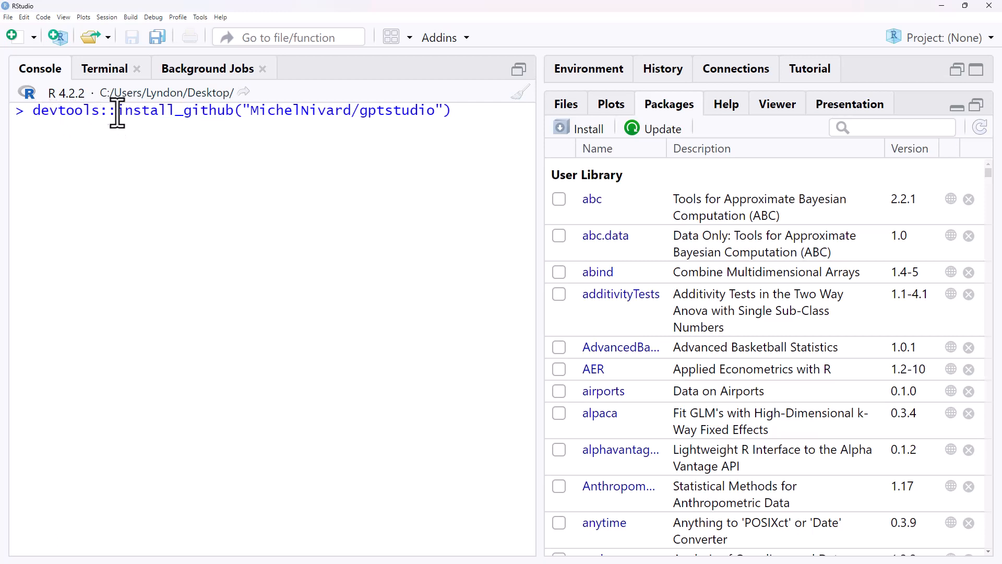
mouse_move(204, 115)
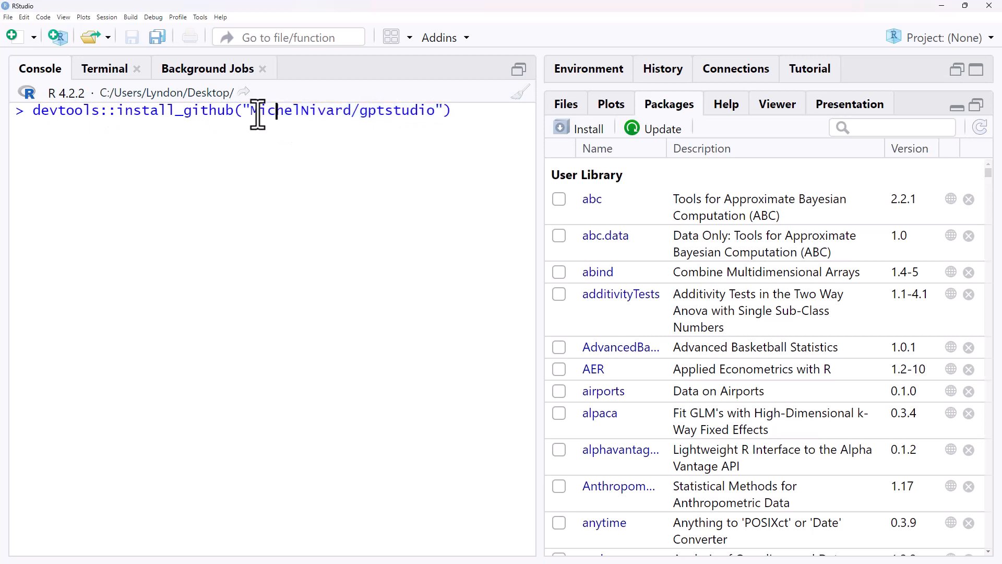
double_click(396, 110)
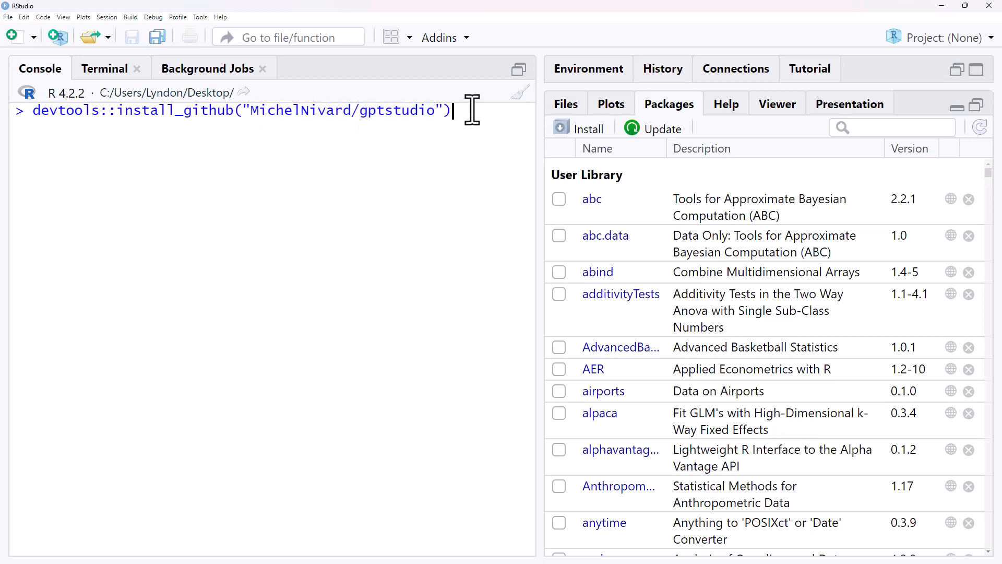
mouse_move(403, 156)
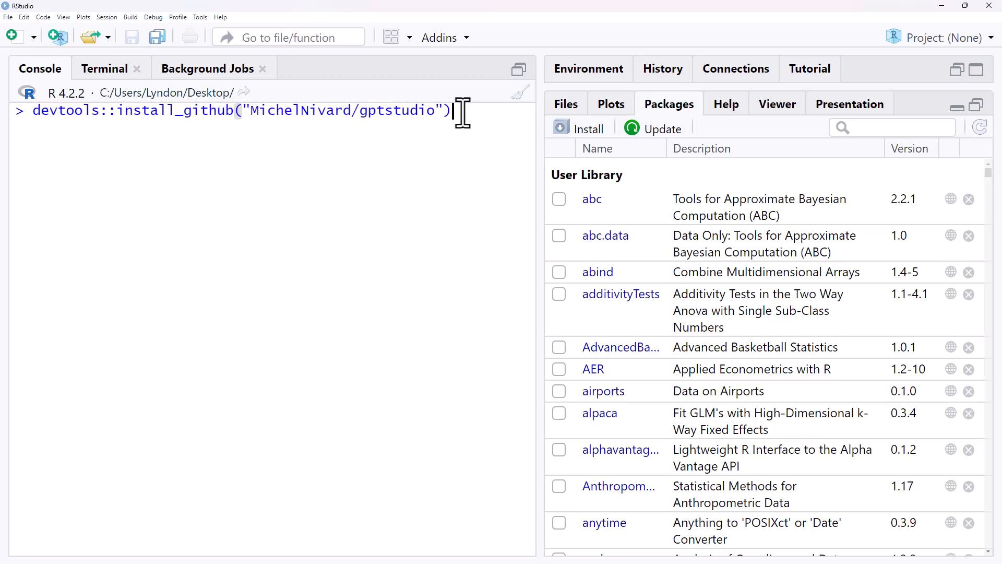
mouse_move(292, 121)
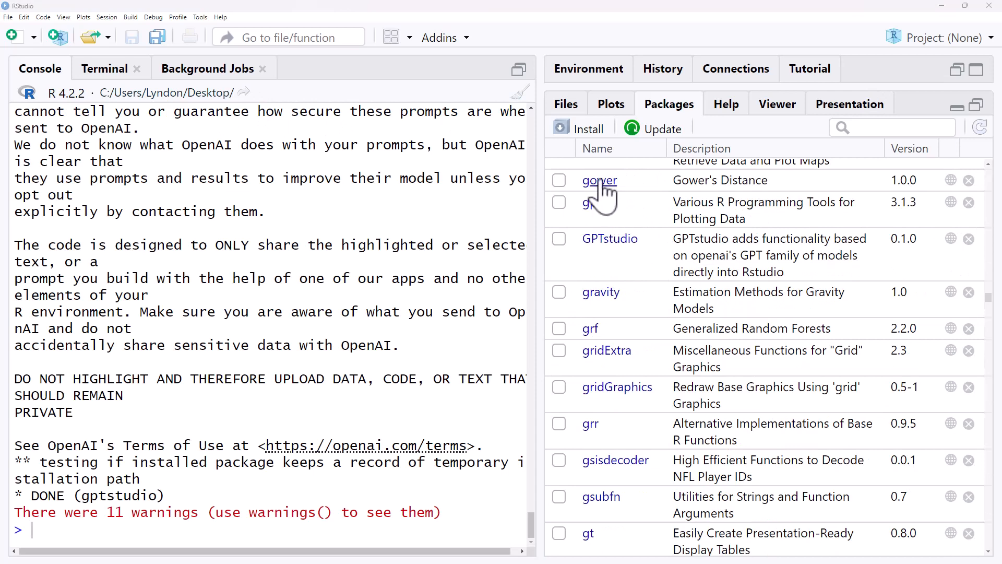
mouse_move(677, 255)
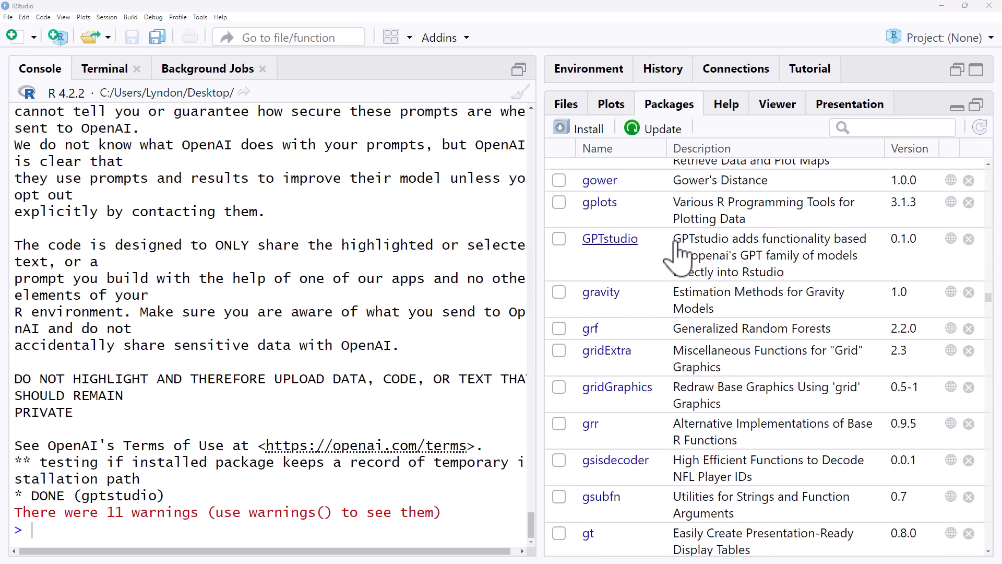
mouse_move(776, 303)
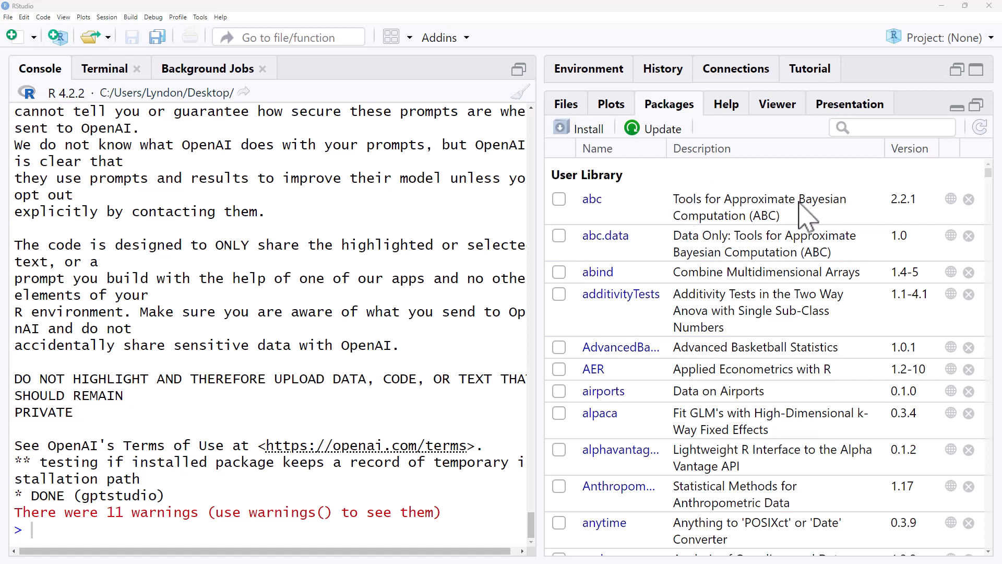
mouse_move(654, 137)
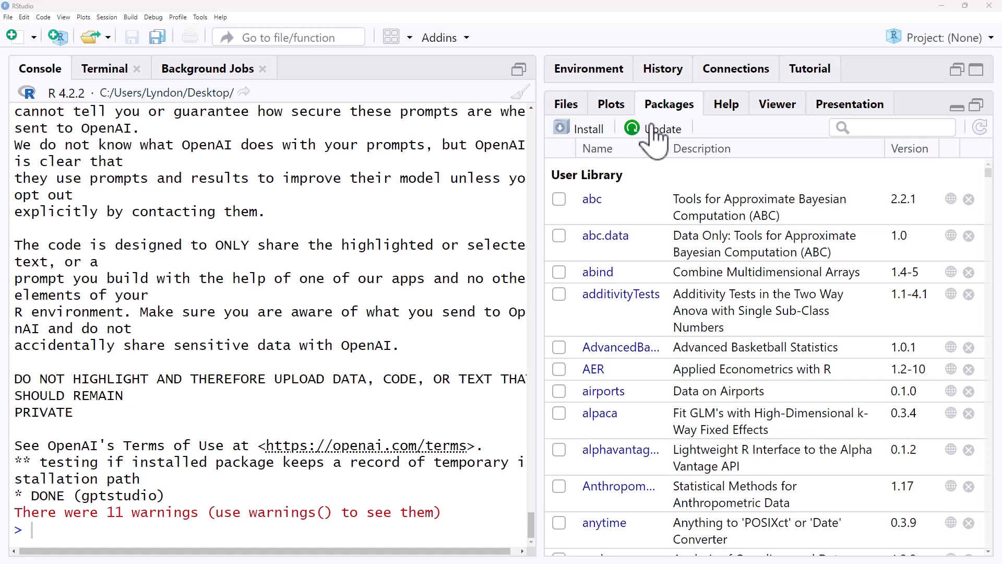
mouse_move(693, 153)
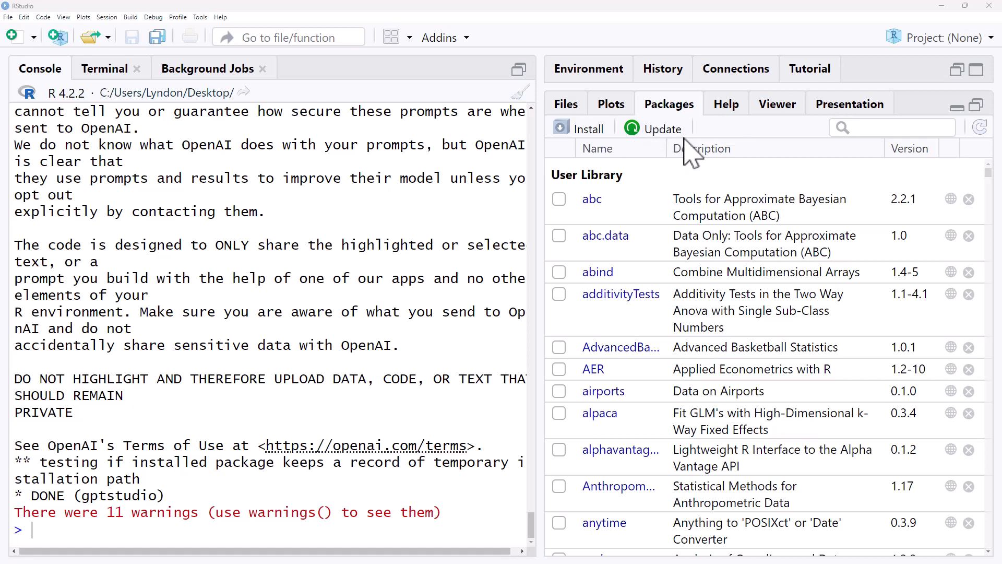
Step: Select all outdated packages in Update Packages and install the updates
left_click(661, 128)
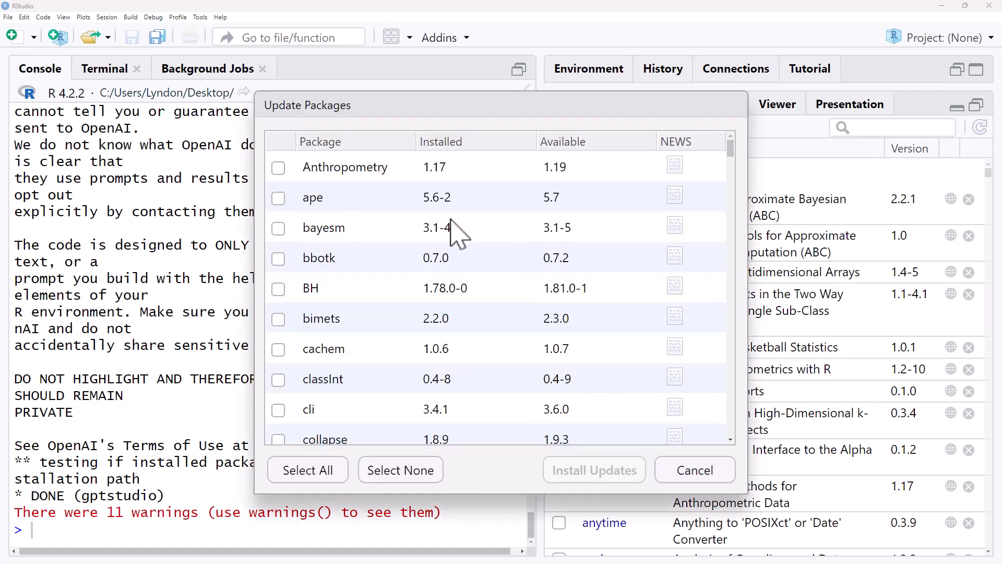
mouse_move(443, 167)
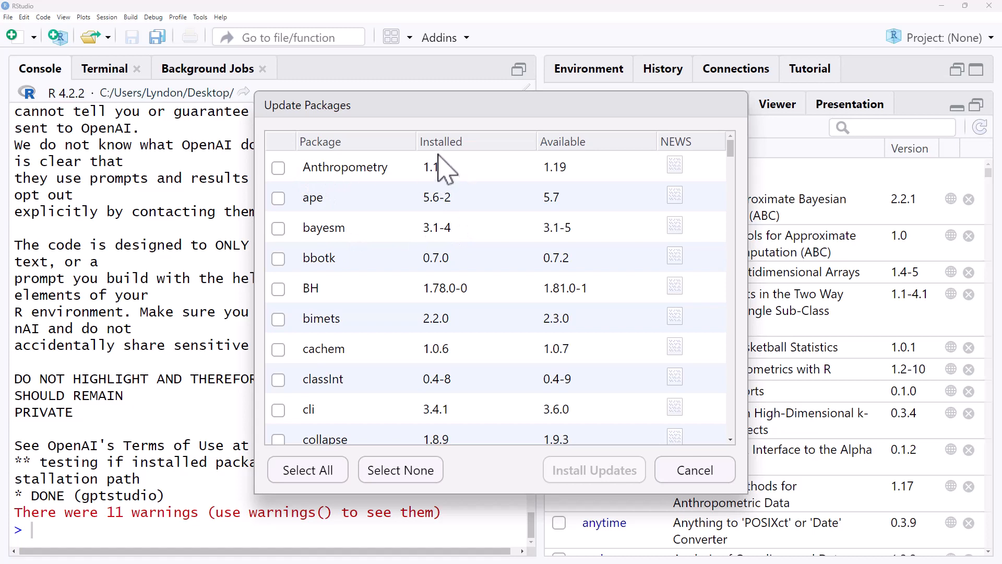
mouse_move(568, 169)
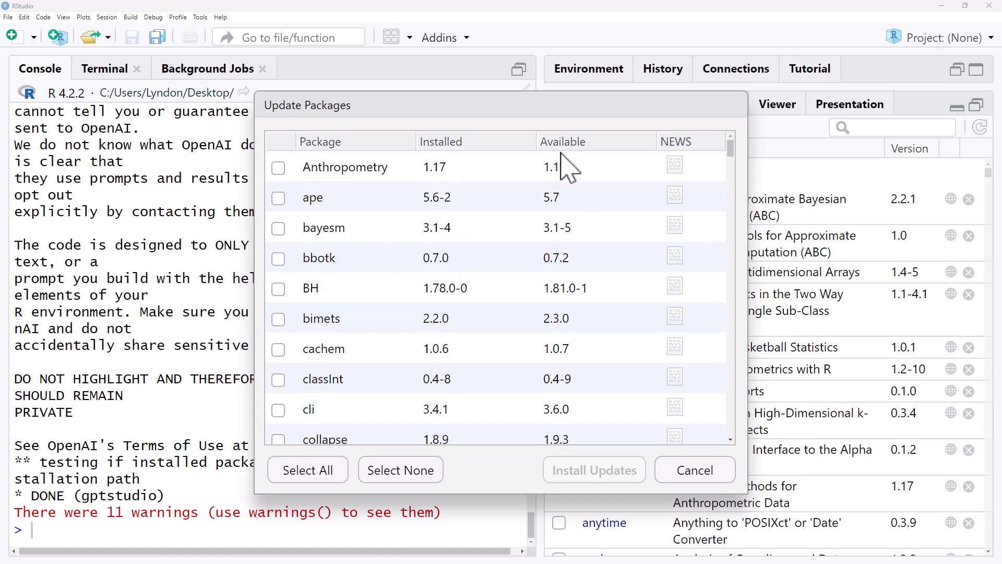
scroll("down", 3)
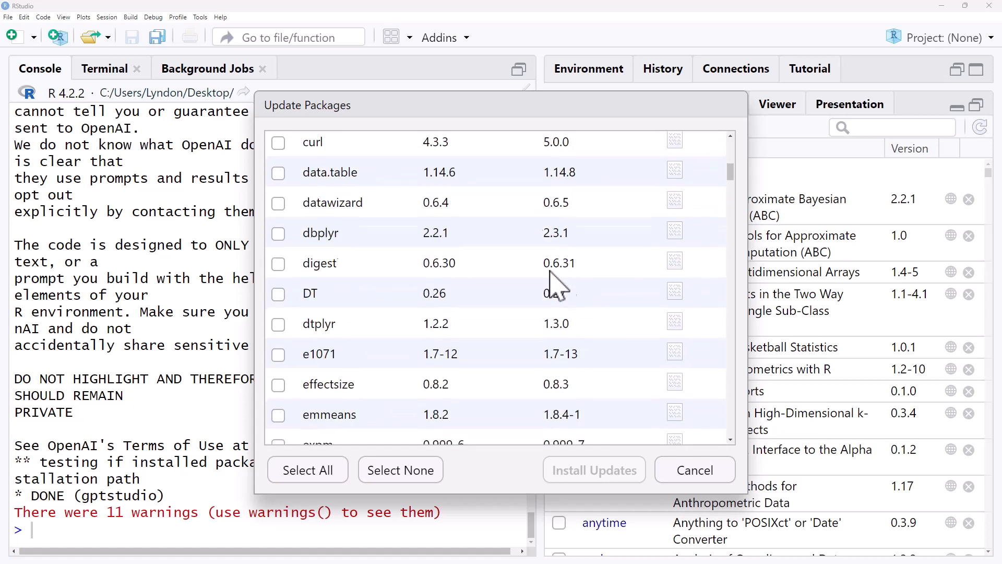
scroll("down", 3)
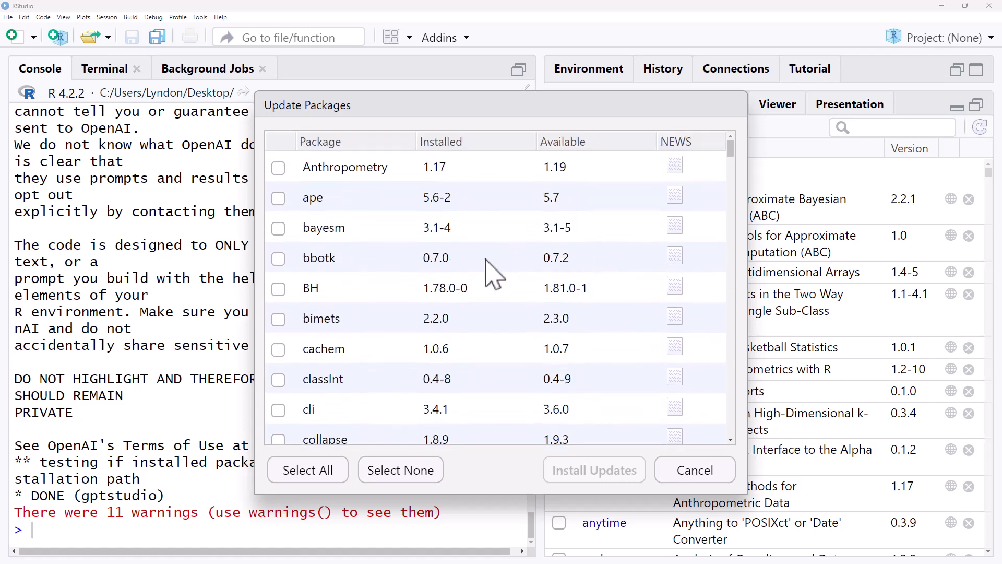
left_click(306, 470)
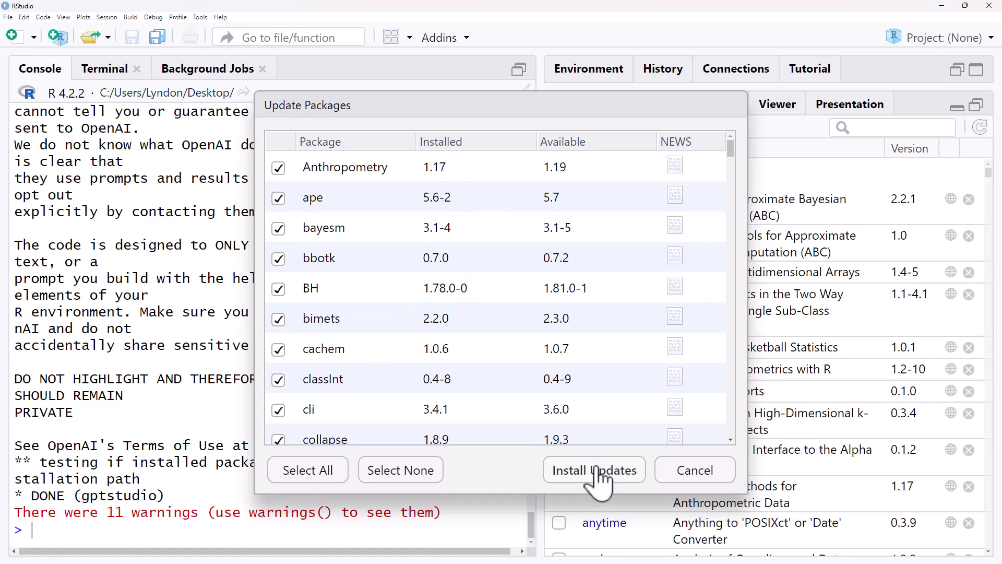
left_click(594, 470)
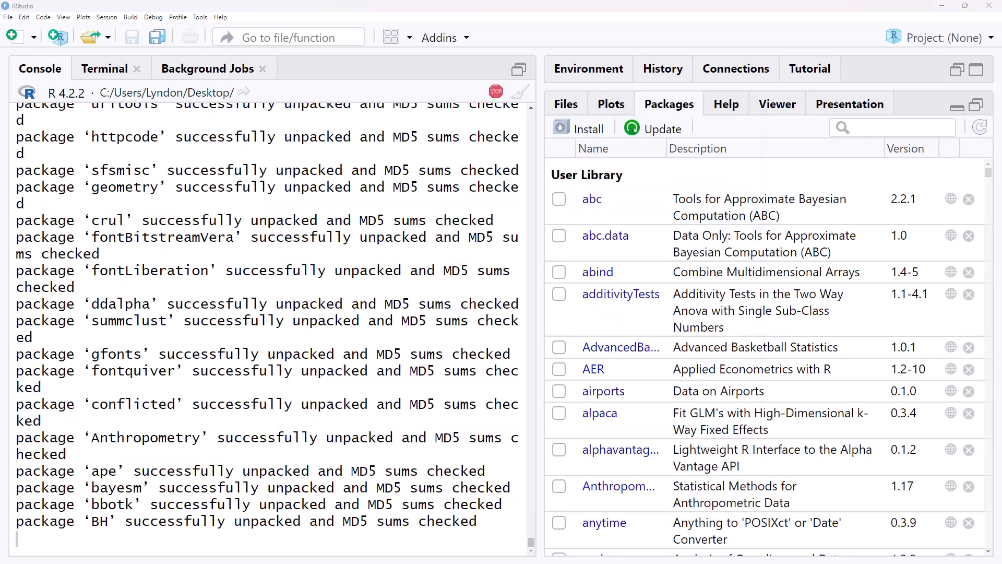